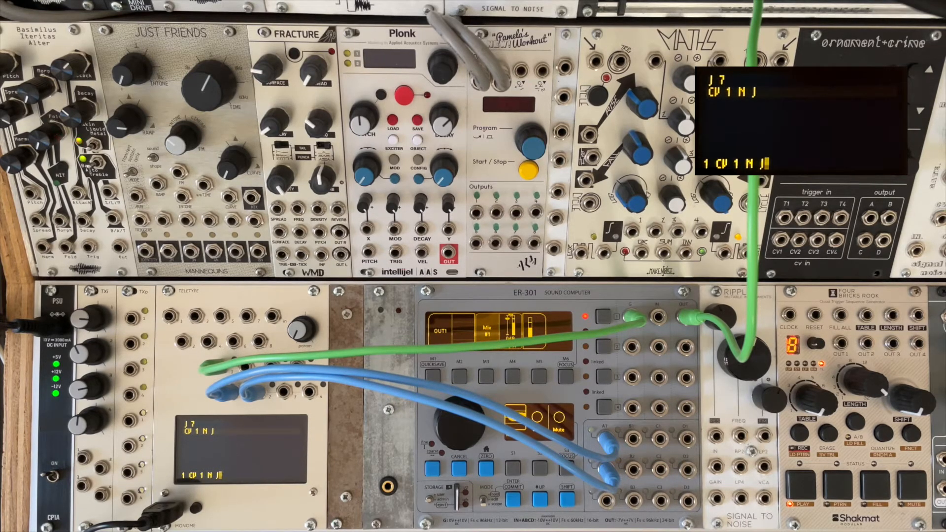
Step: Run script 2 with F2, sending note pitch 5 from J to CV output 2
key(F2)
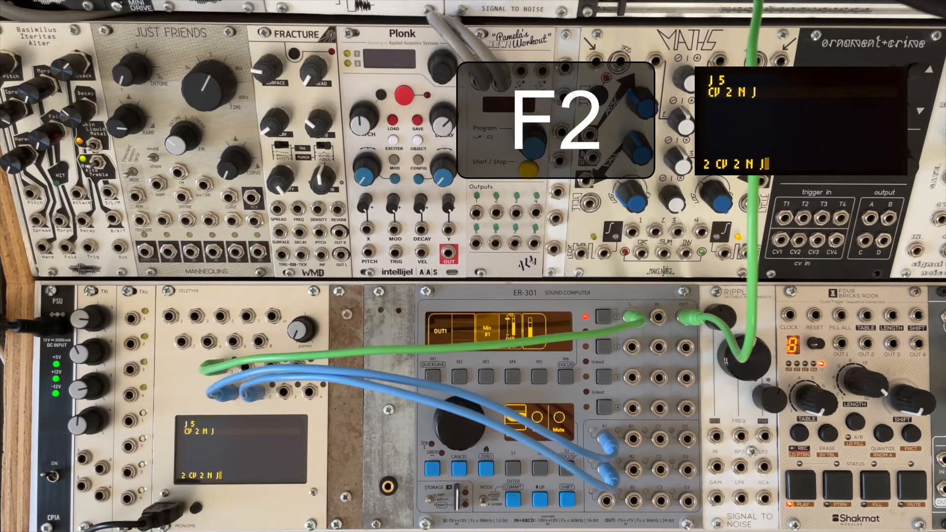